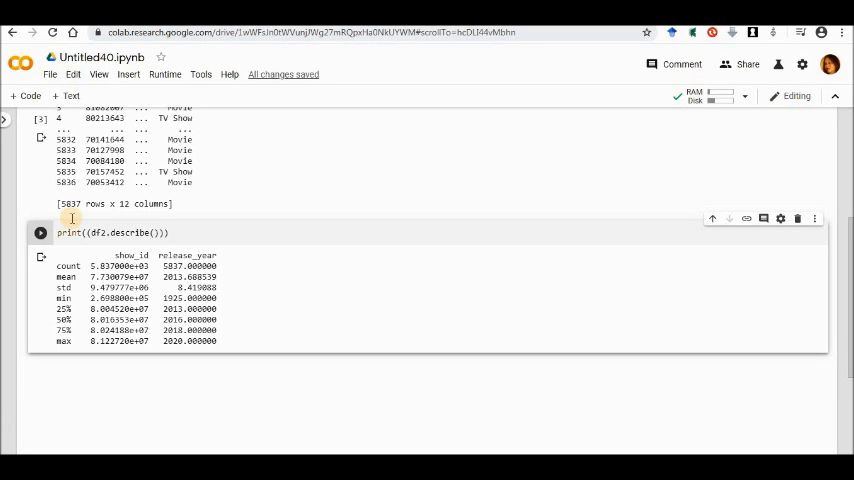
mouse_move(80, 193)
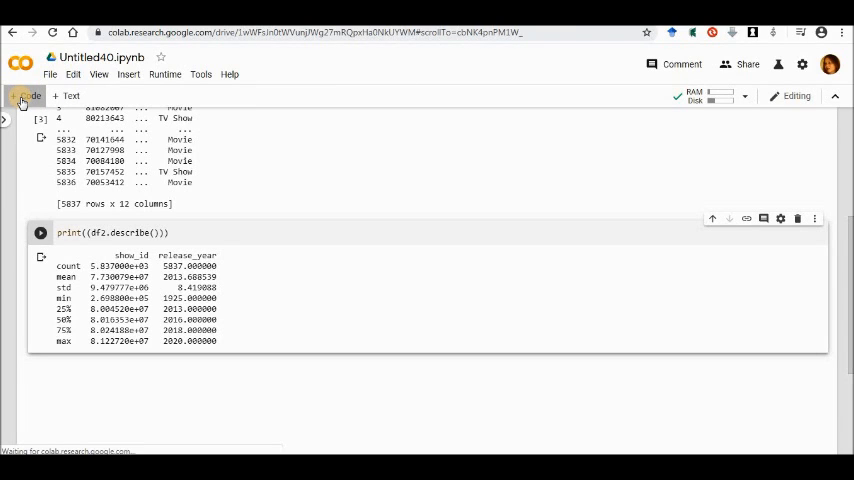
Step: Insert a new code cell for print(df2.describe(include='object')) below the numeric summary
click(41, 232)
text(print(df2.describe(include='object')))
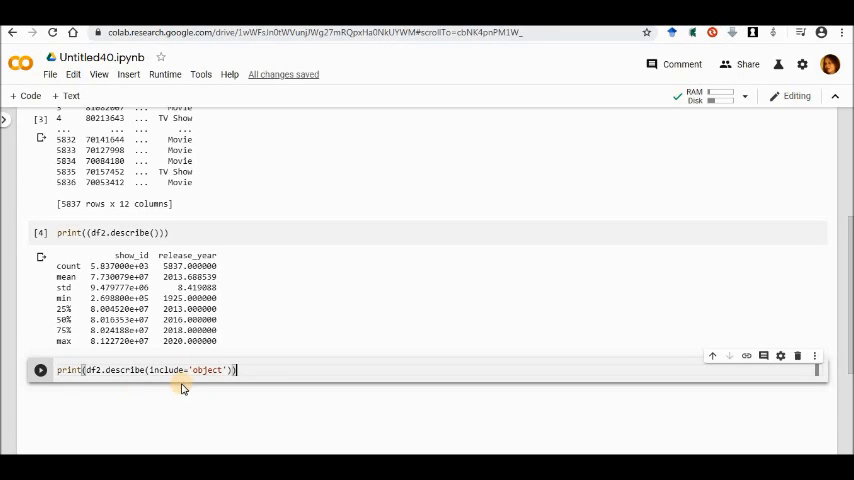
mouse_move(189, 389)
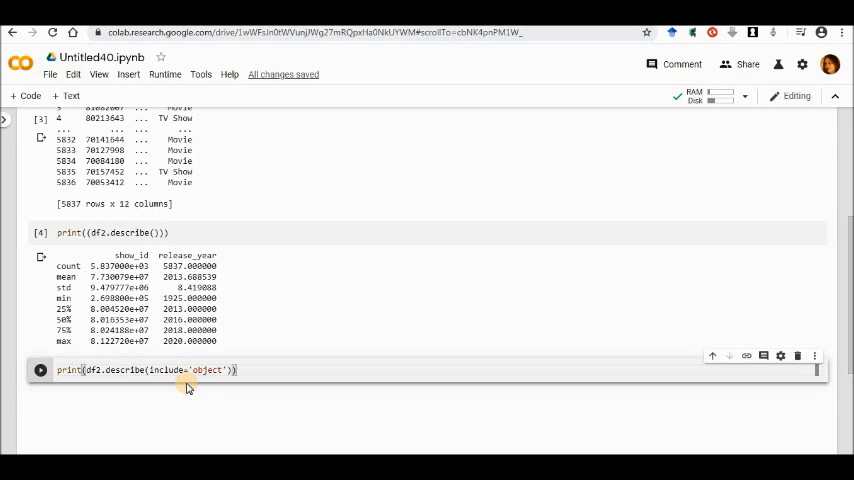
mouse_move(177, 383)
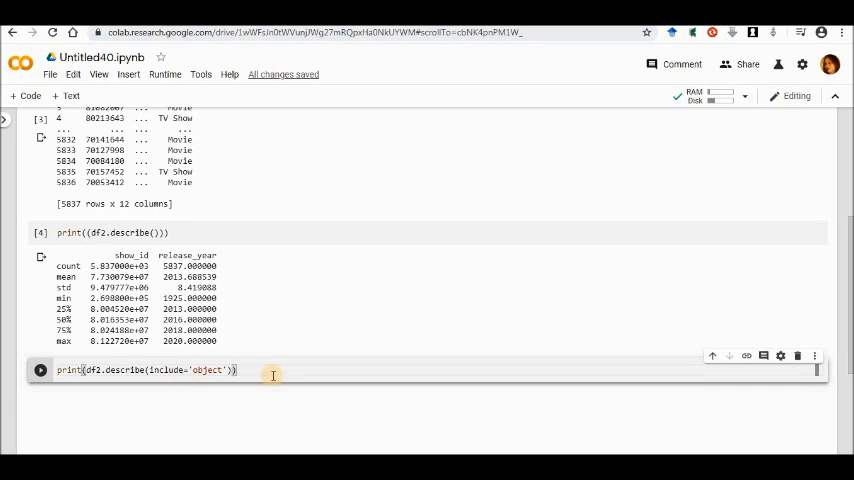
mouse_move(200, 381)
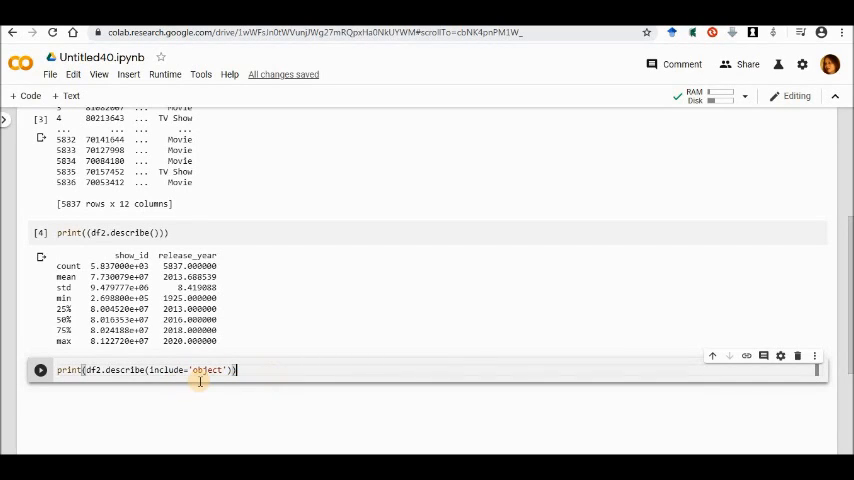
mouse_move(184, 391)
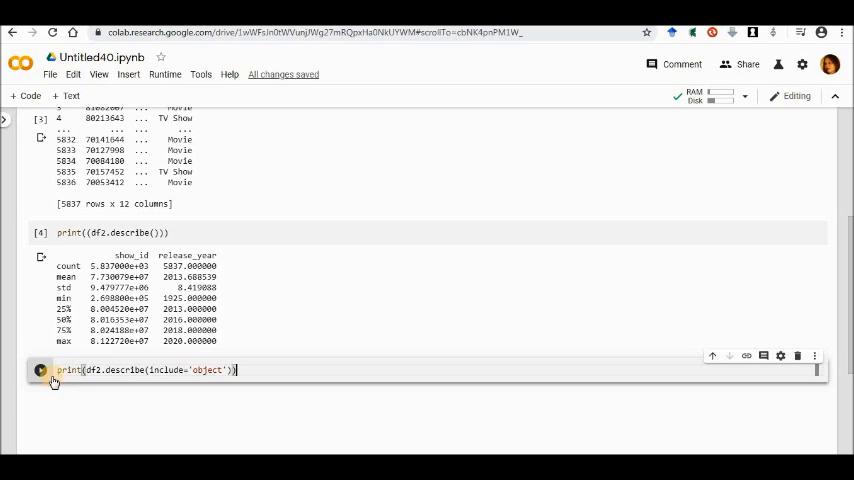
Step: Execute the describe(include='object') cell to show count, unique, top and freq for text columns
click(39, 367)
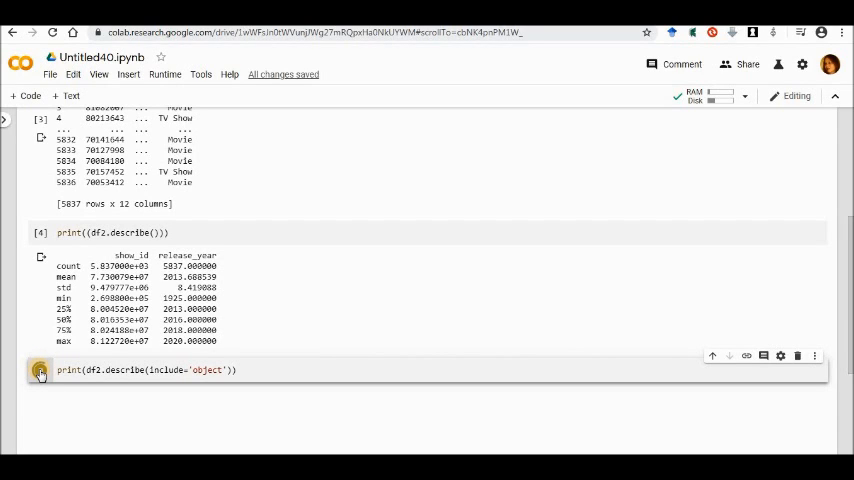
click(38, 372)
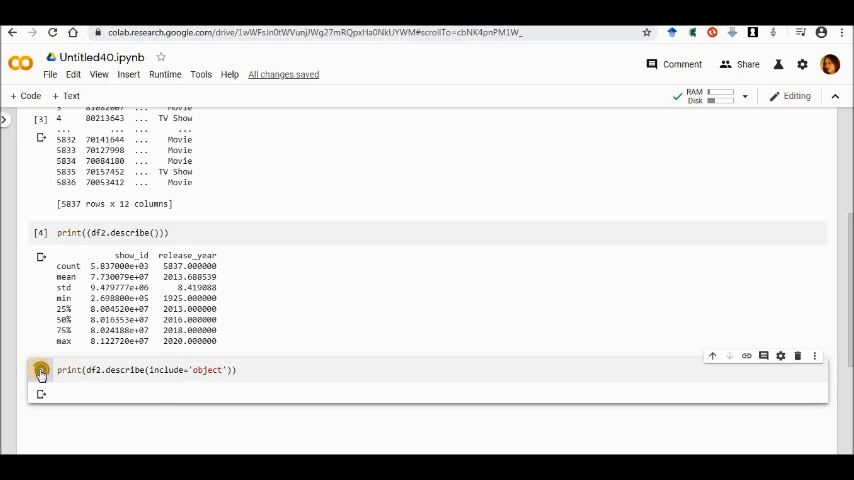
click(38, 372)
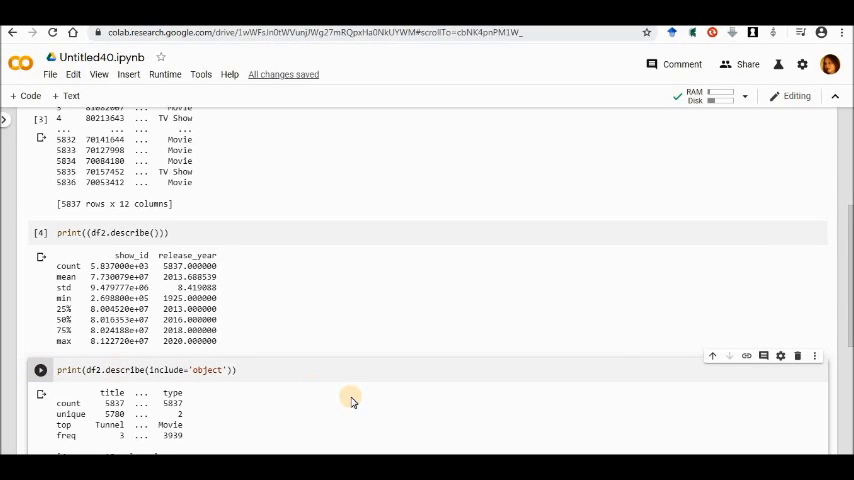
mouse_move(692, 364)
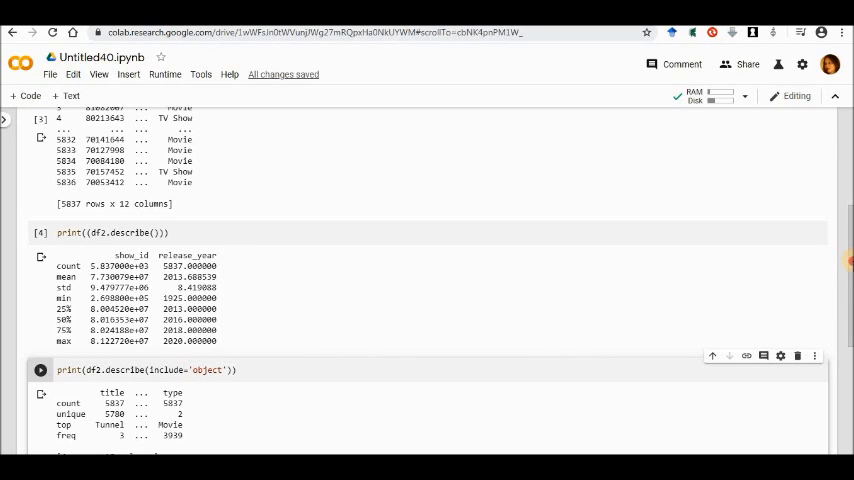
scroll(down, 3)
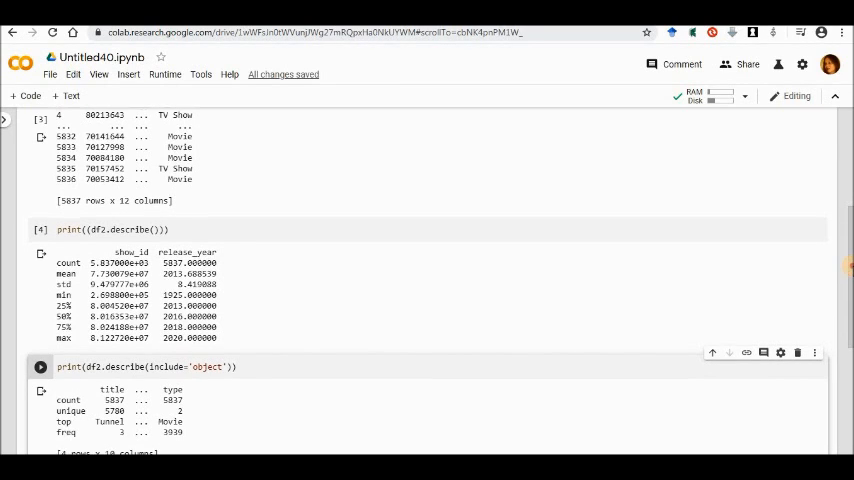
scroll(down, 3)
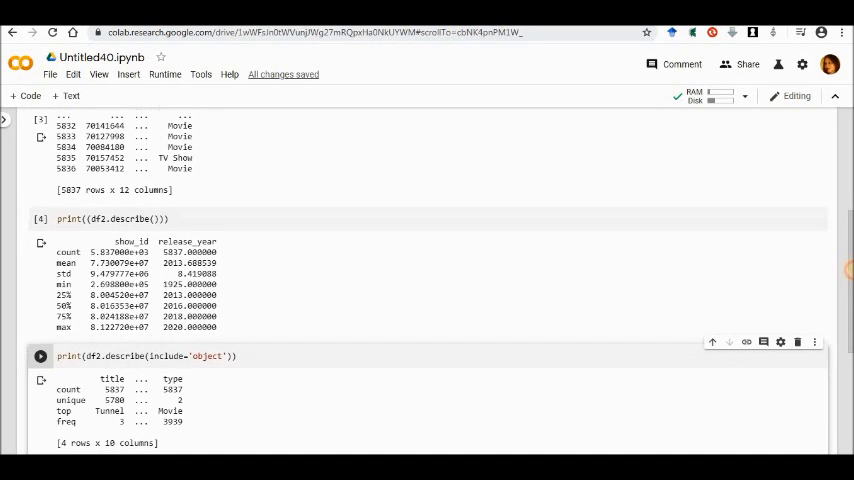
scroll(down, 3)
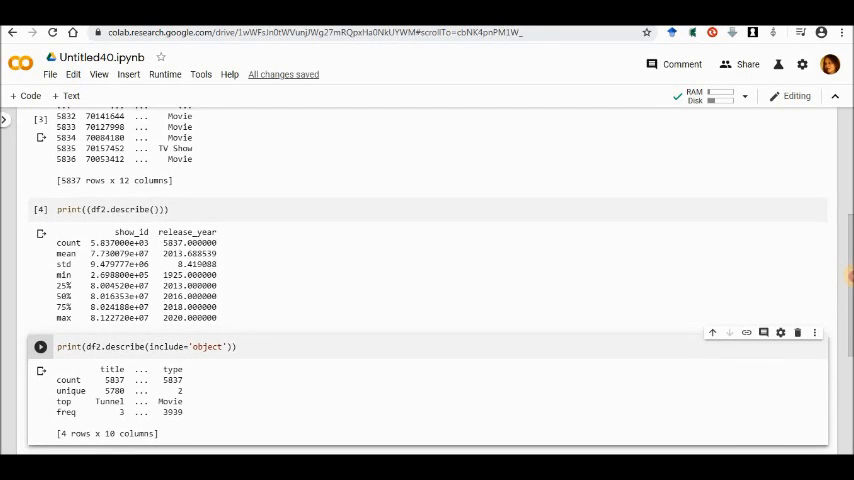
scroll(down, 3)
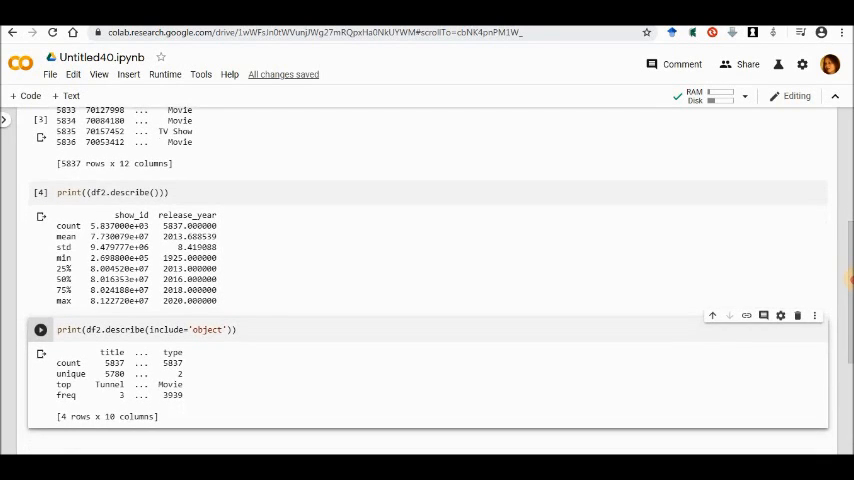
scroll(down, 3)
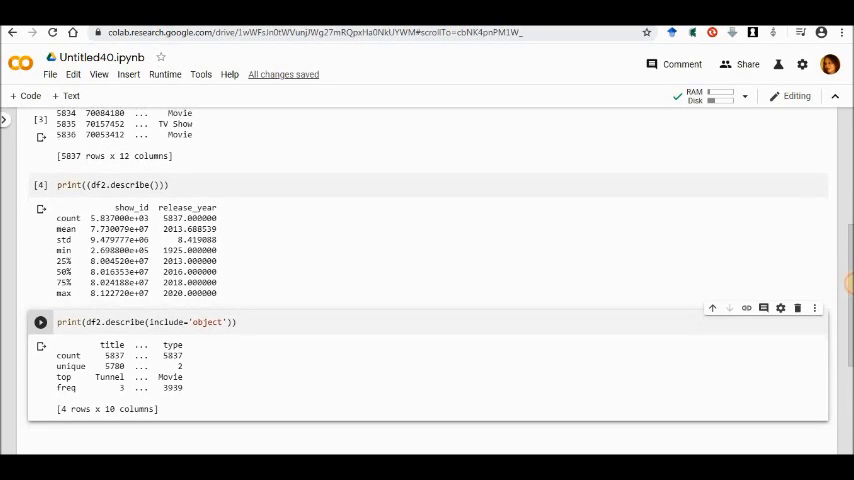
scroll(down, 3)
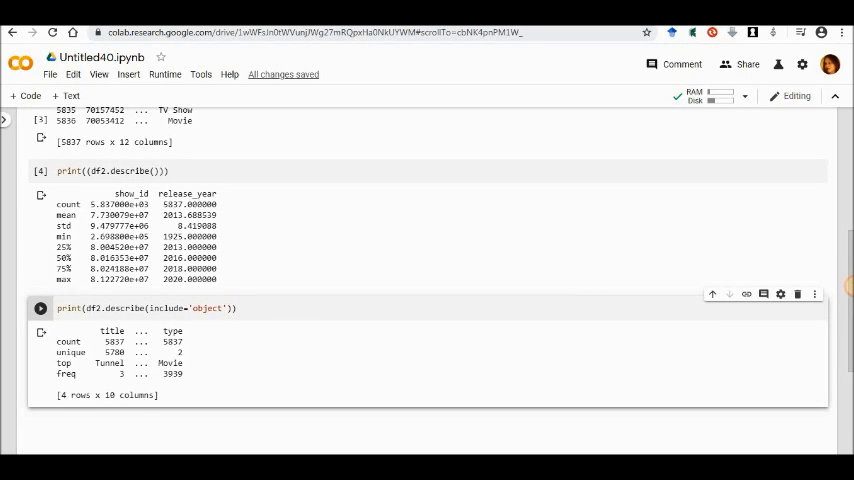
mouse_move(401, 377)
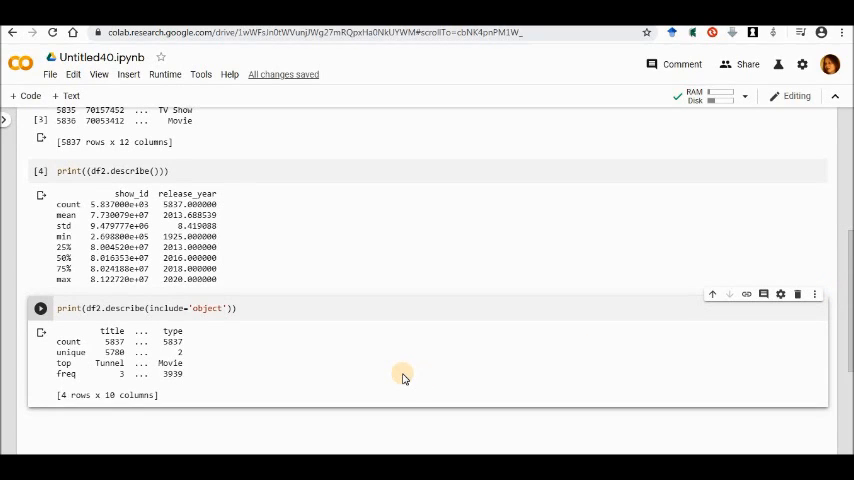
mouse_move(272, 363)
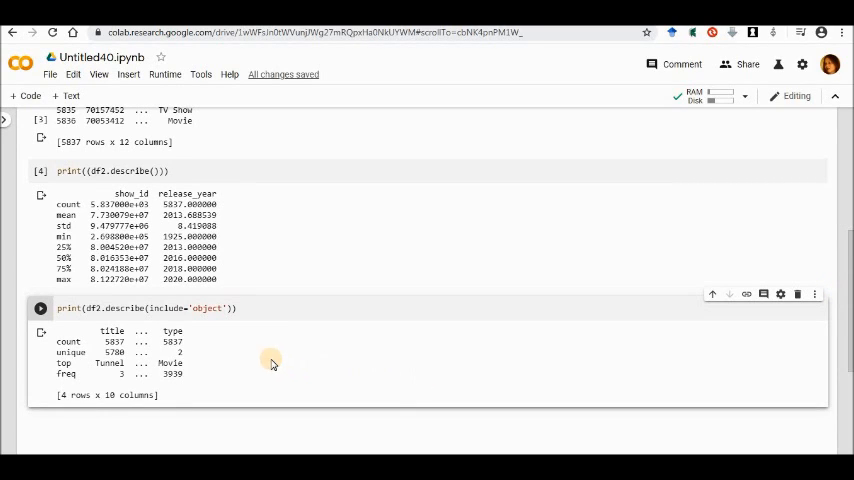
mouse_move(238, 352)
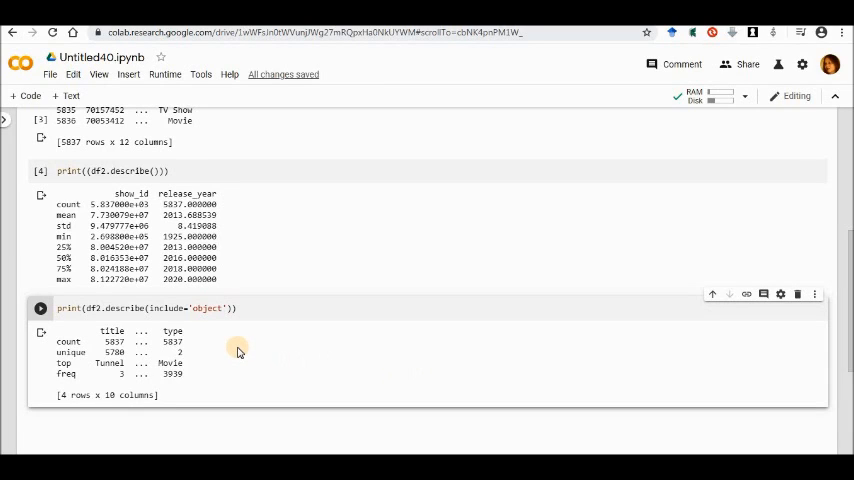
mouse_move(221, 352)
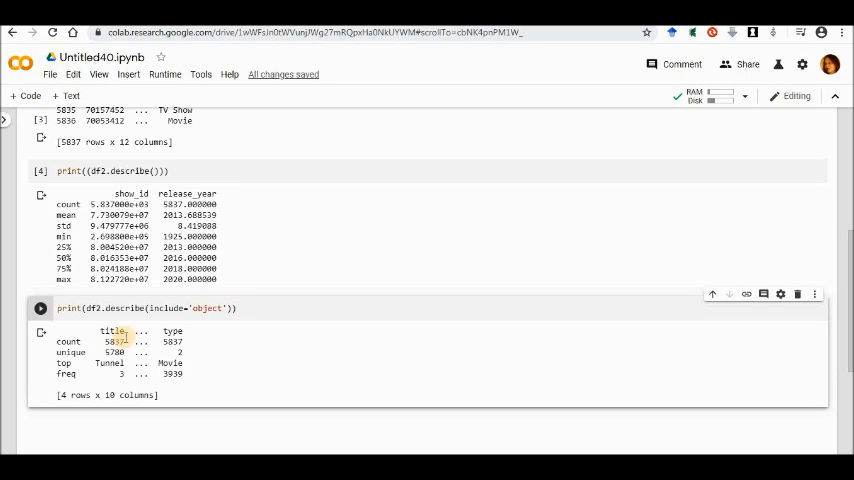
mouse_move(123, 336)
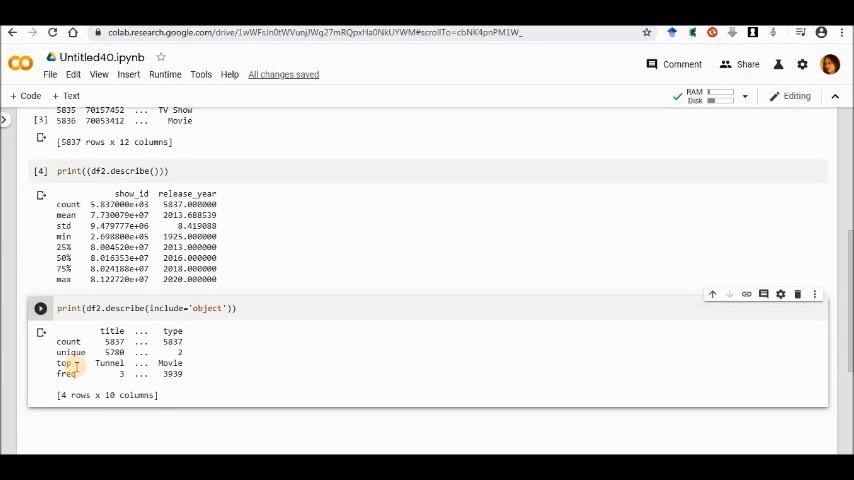
double_click(118, 366)
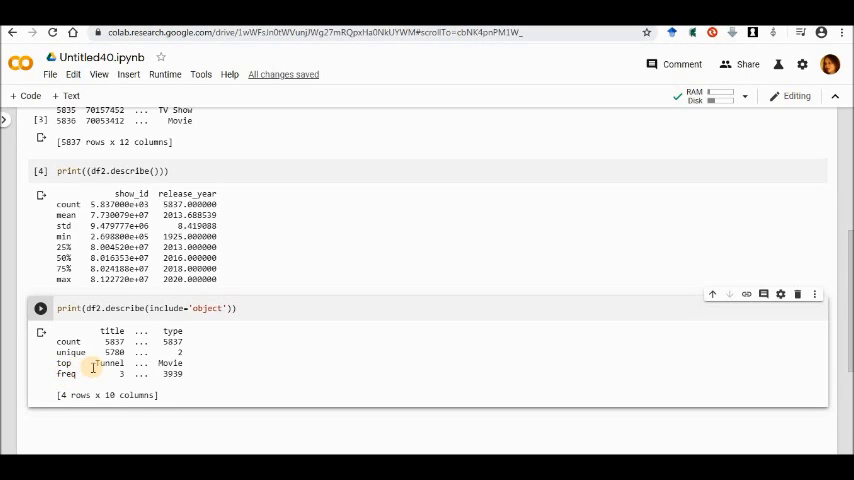
double_click(110, 363)
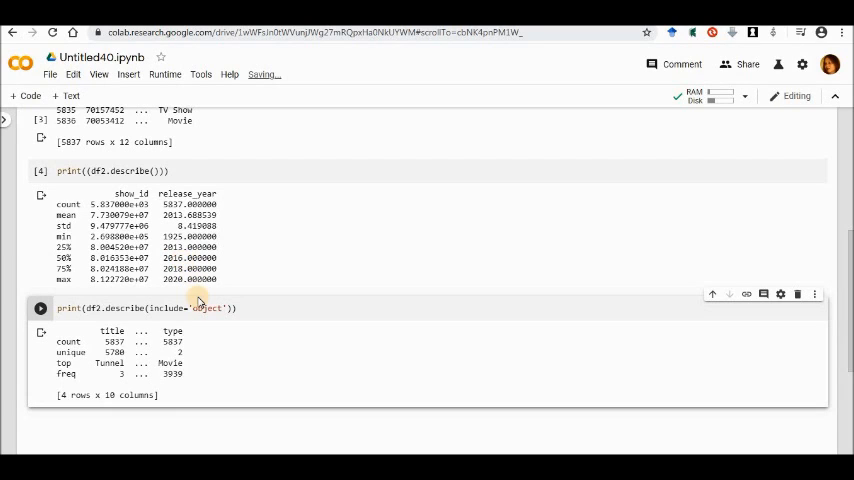
mouse_move(198, 344)
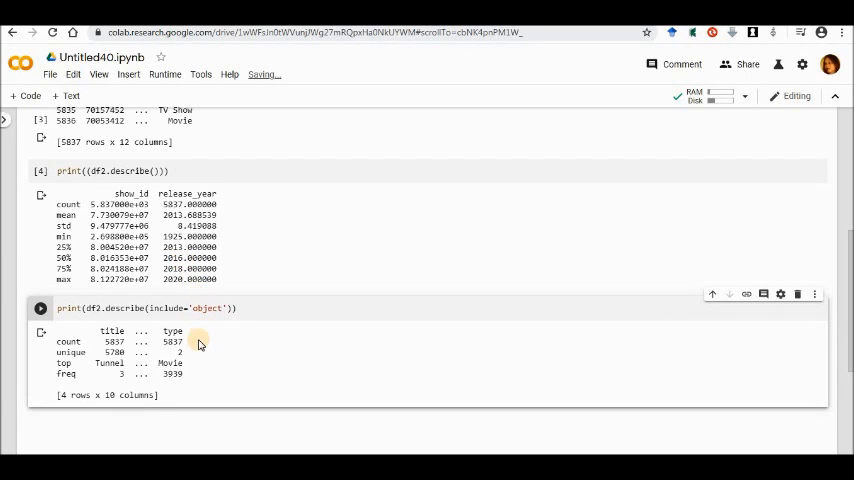
mouse_move(198, 360)
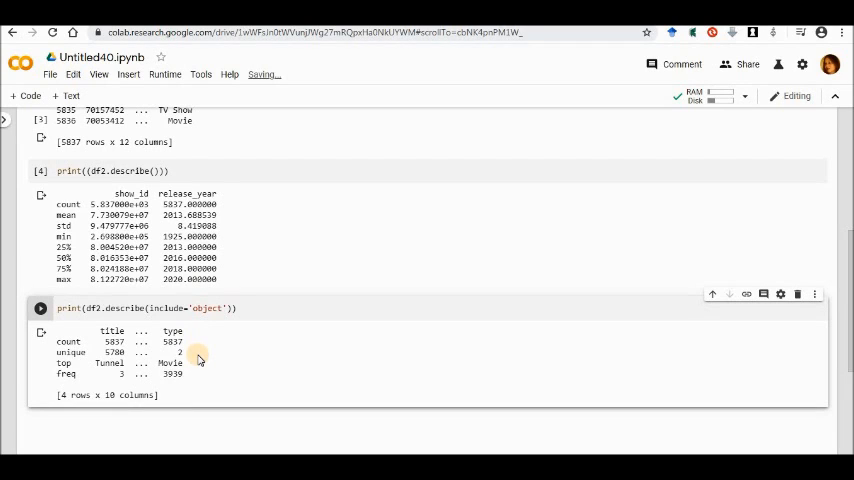
mouse_move(120, 371)
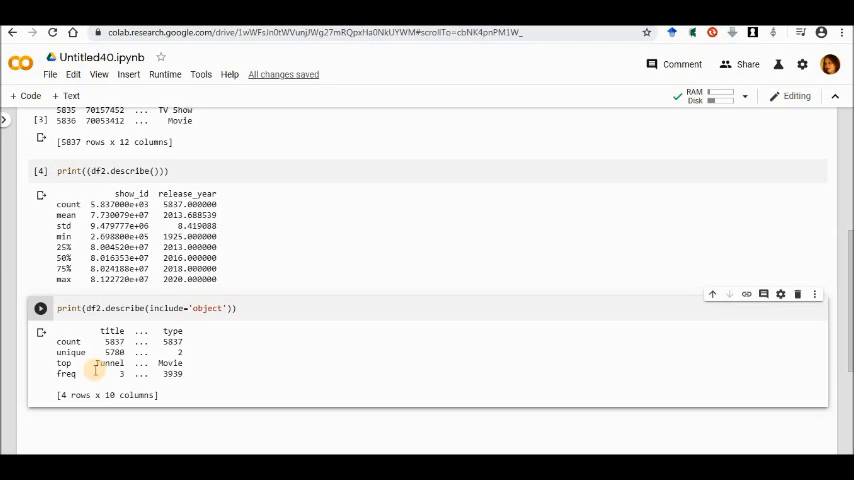
mouse_move(90, 369)
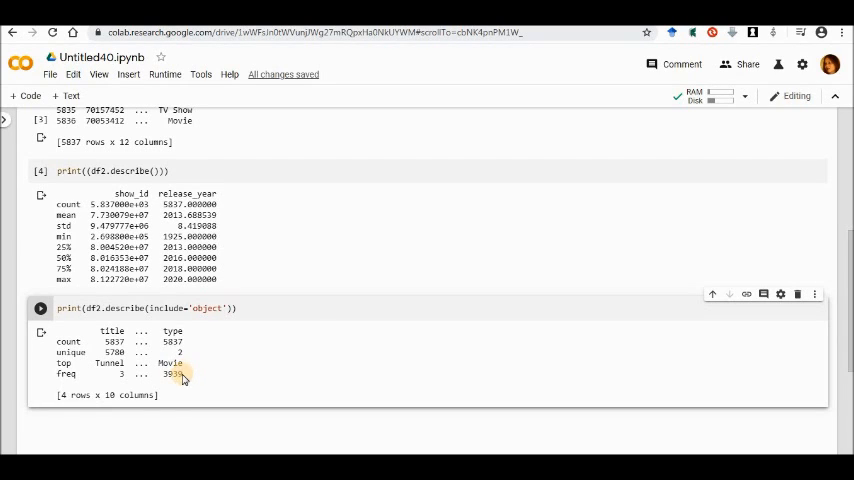
mouse_move(103, 385)
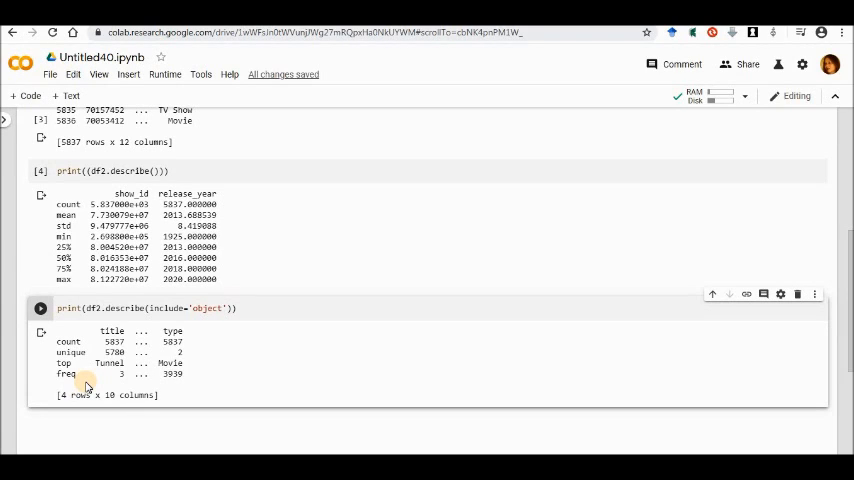
mouse_move(88, 385)
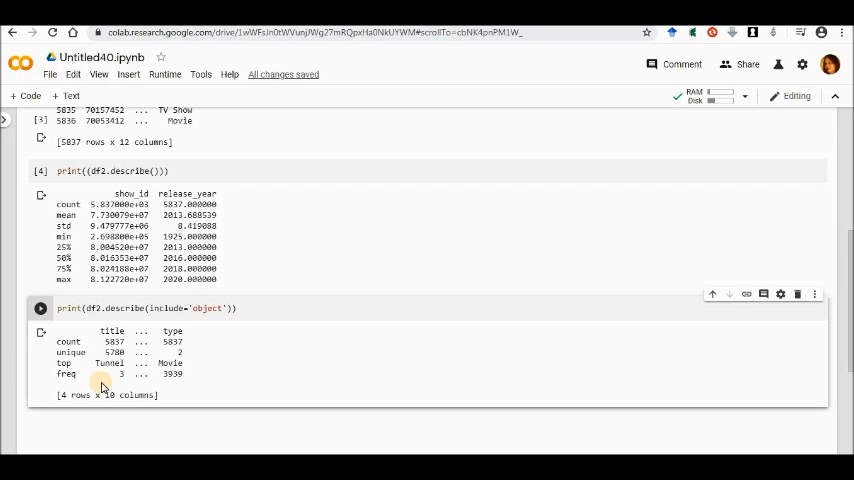
mouse_move(111, 388)
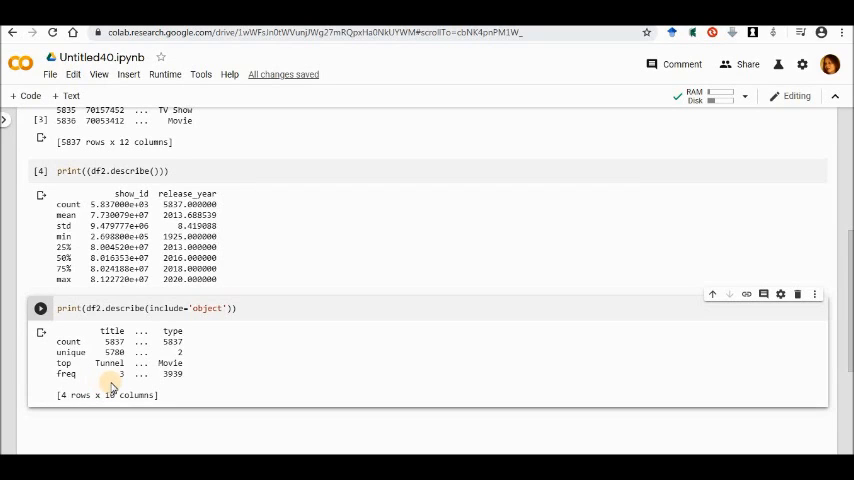
mouse_move(118, 386)
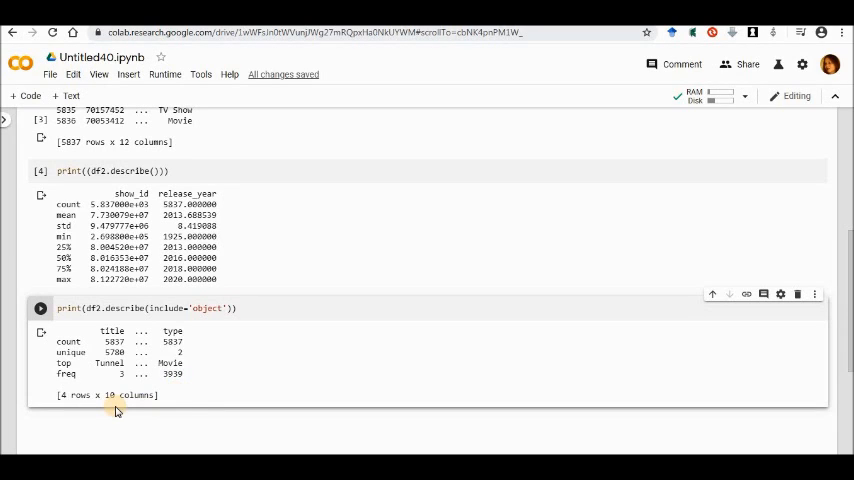
mouse_move(106, 411)
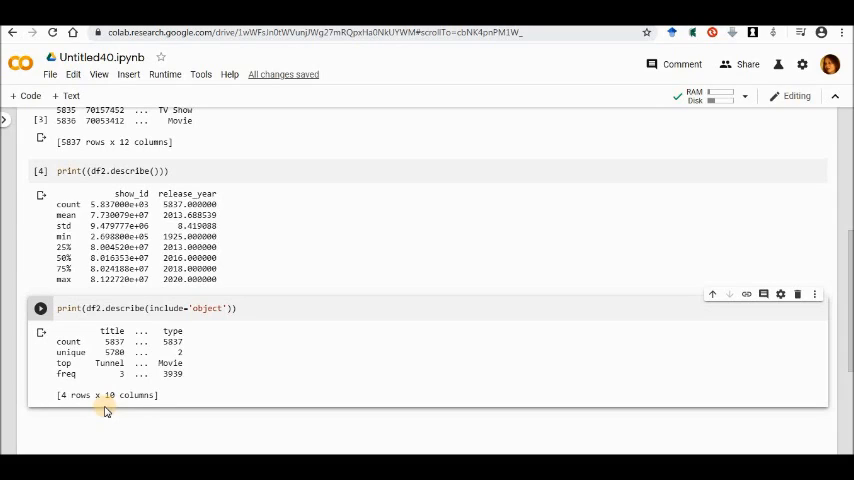
mouse_move(135, 410)
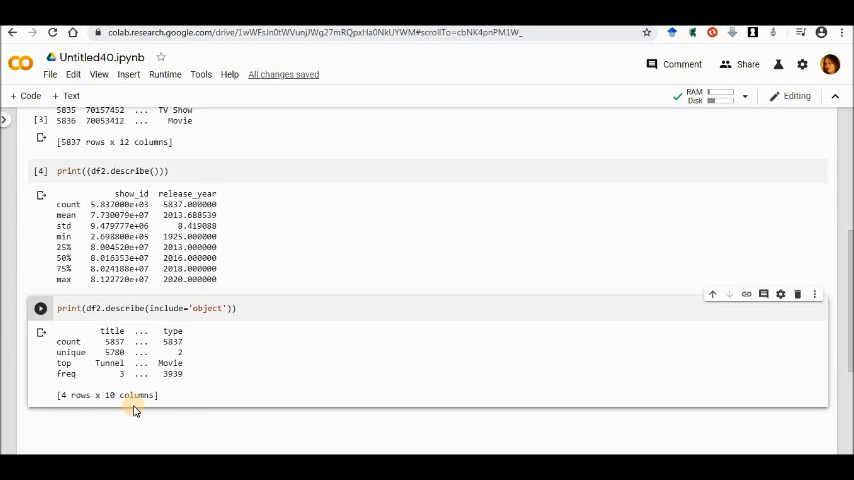
mouse_move(152, 415)
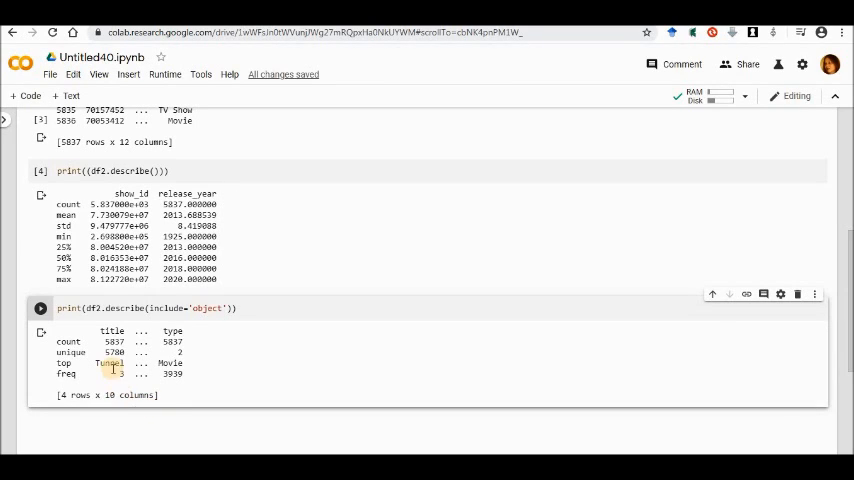
mouse_move(157, 331)
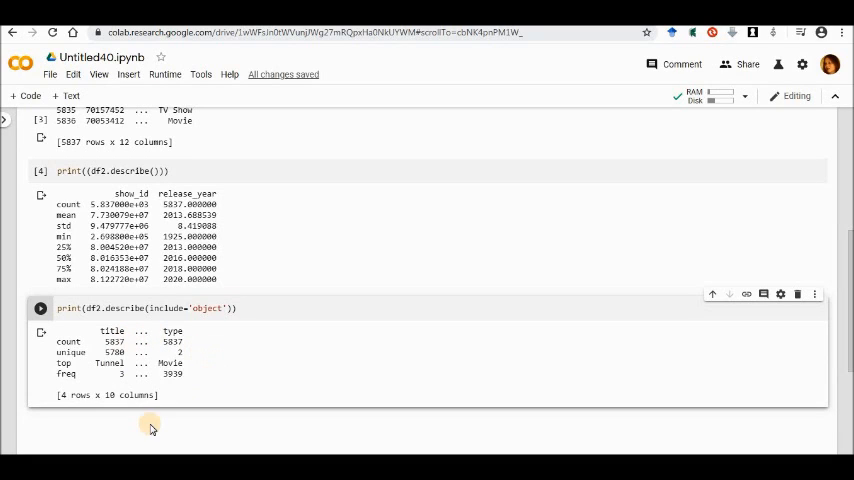
double_click(114, 352)
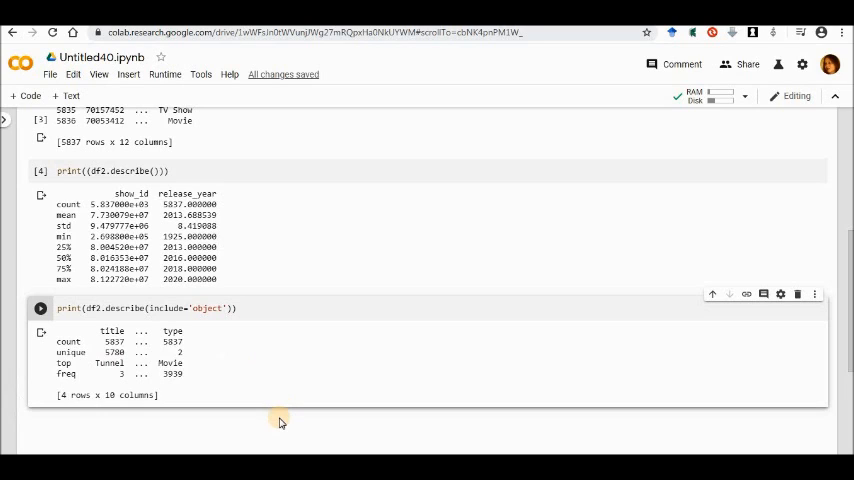
mouse_move(280, 423)
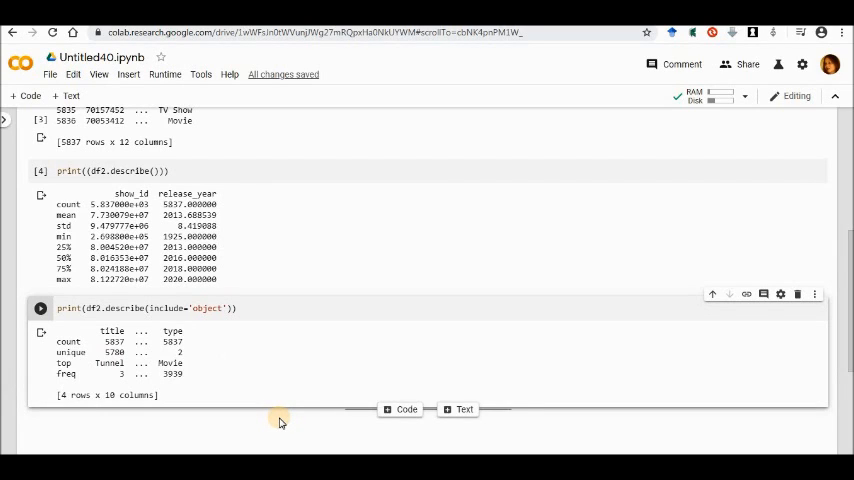
mouse_move(329, 420)
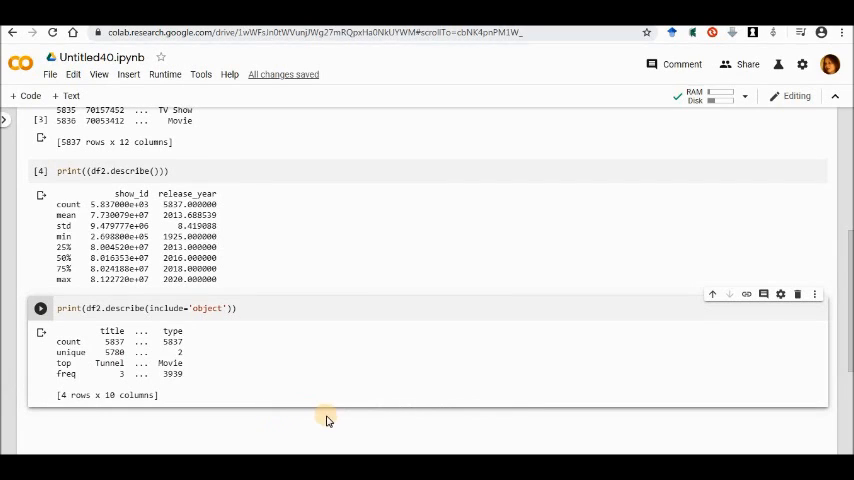